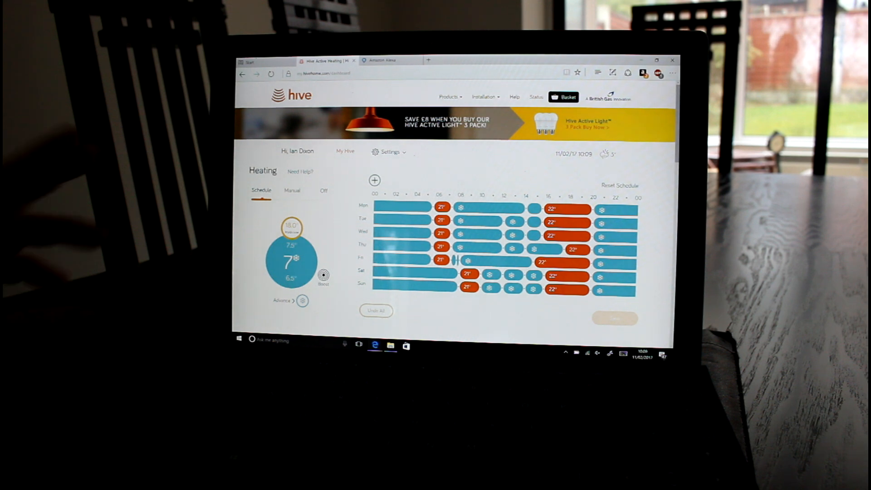
Step: Scroll down past the Heating schedule to the Hot Water schedule and Temperature History
{"action": "scroll", "scroll_direction": "down", "scroll_amount": 3}
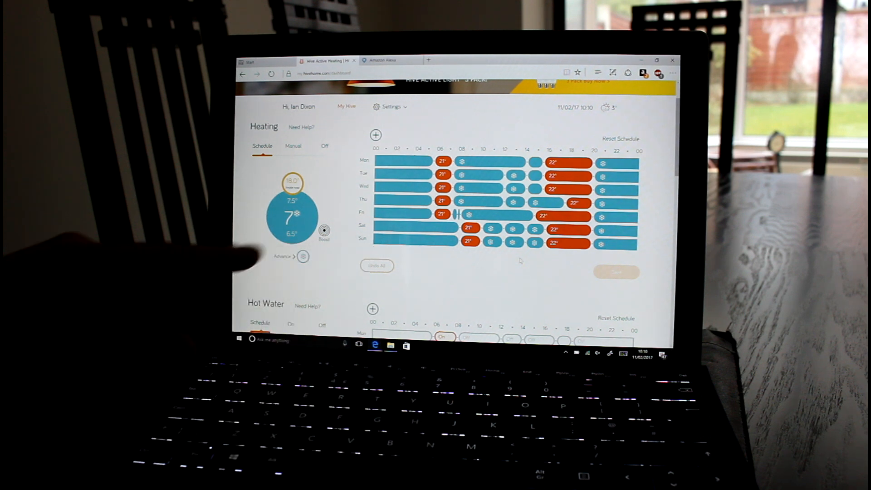
{"action": "scroll", "scroll_direction": "down", "scroll_amount": 3}
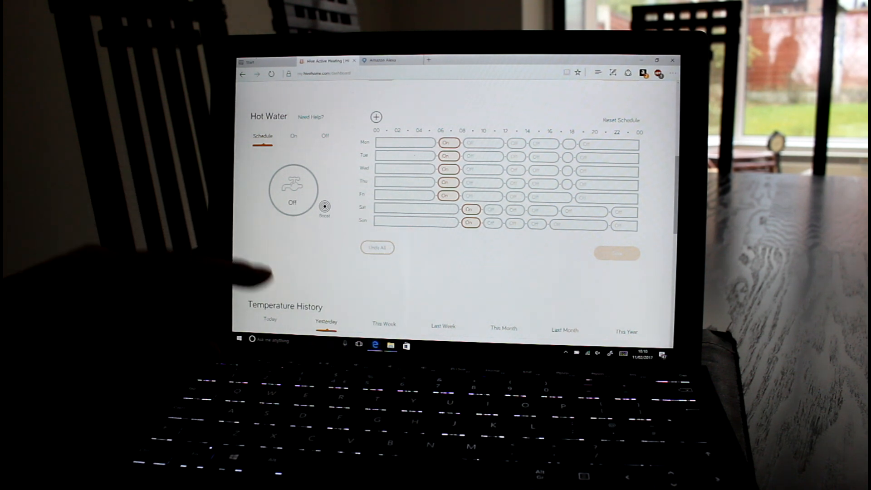
Step: View the temperature history for today, yesterday and this week, ending back on Today
{"action": "scroll", "scroll_direction": "down", "scroll_amount": 3}
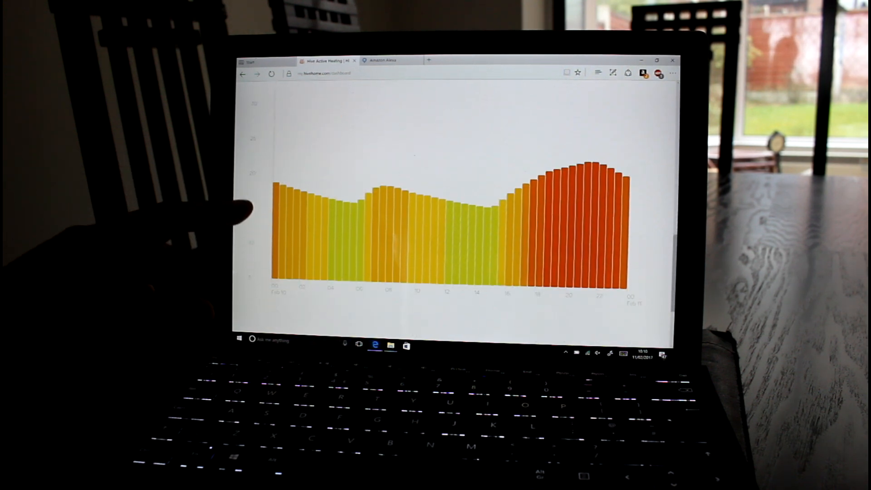
{"action": "left_click", "coordinate": [329, 89]}
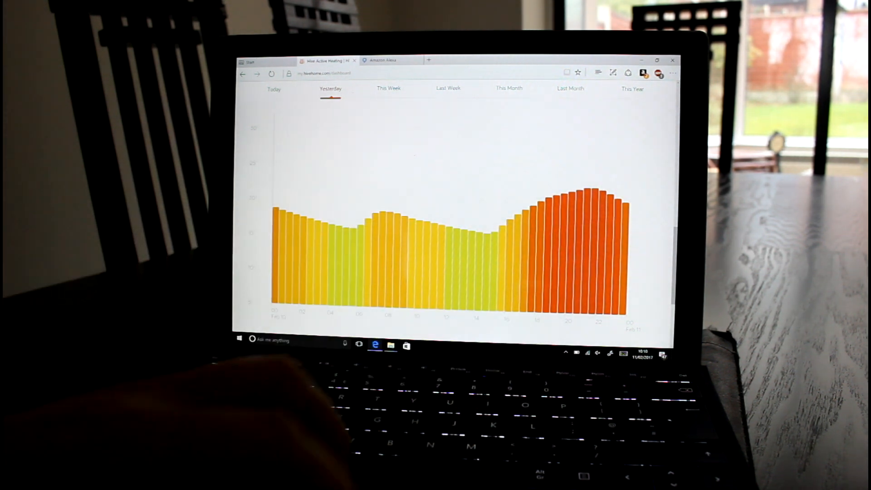
{"action": "mouse_move", "coordinate": [594, 200]}
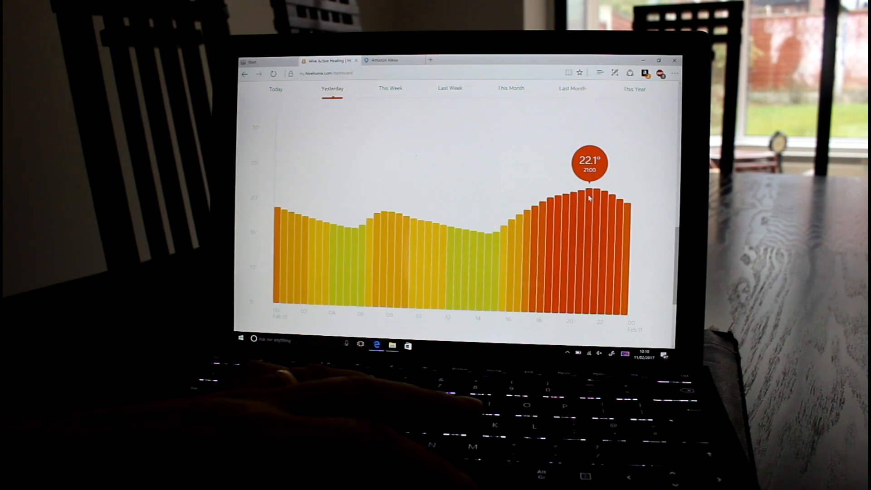
{"action": "mouse_move", "coordinate": [625, 216]}
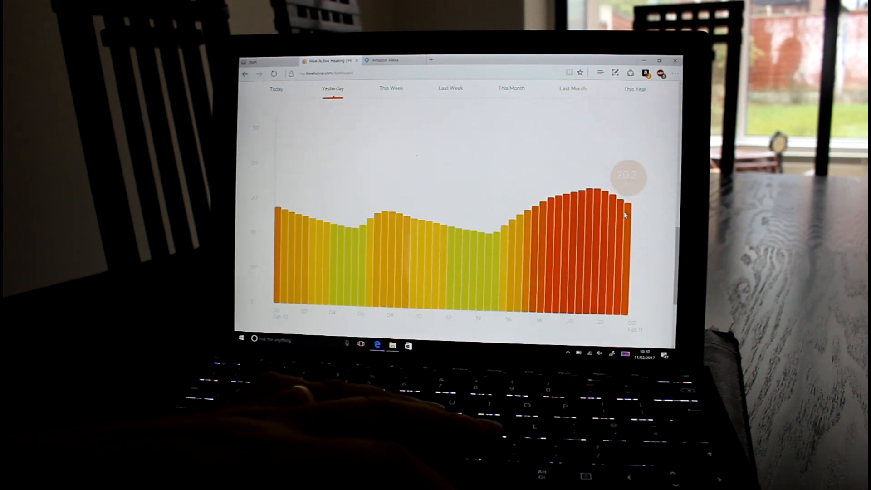
{"action": "left_click", "coordinate": [276, 89]}
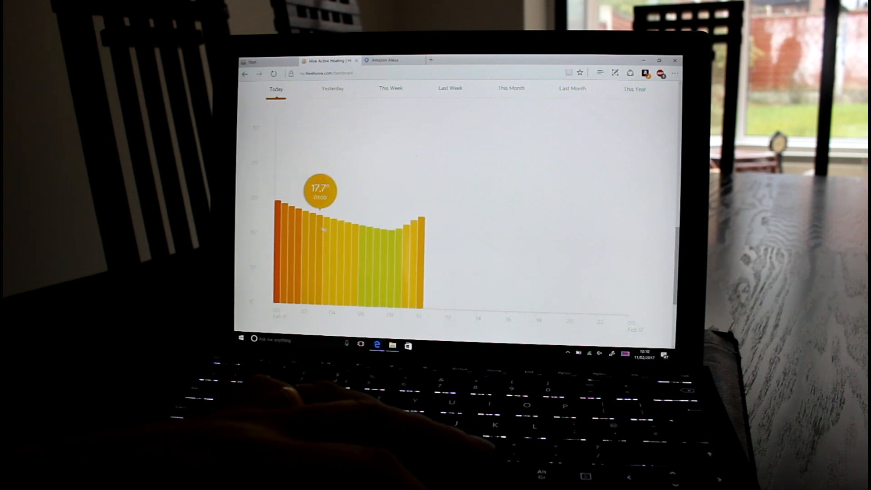
{"action": "mouse_move", "coordinate": [393, 235]}
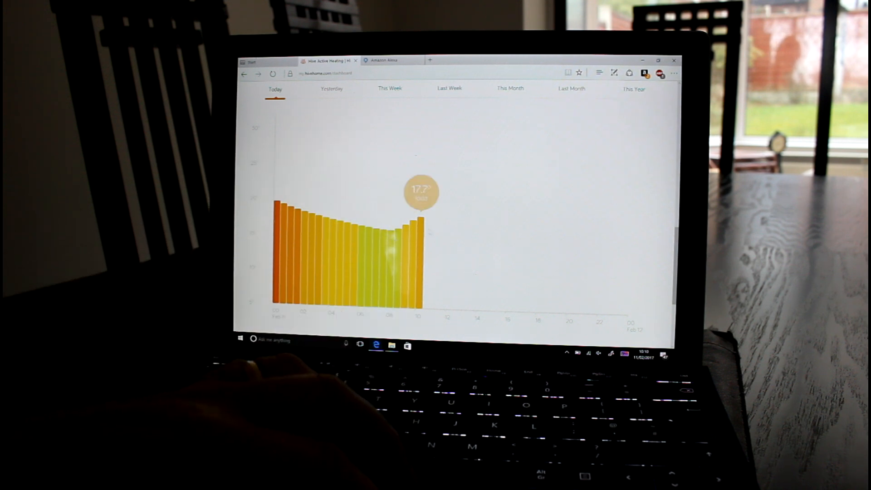
{"action": "mouse_move", "coordinate": [411, 233]}
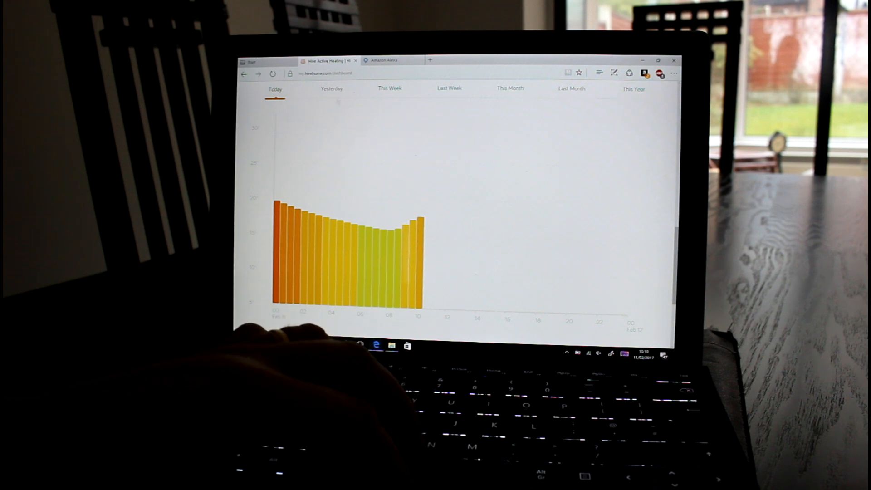
{"action": "left_click", "coordinate": [332, 88]}
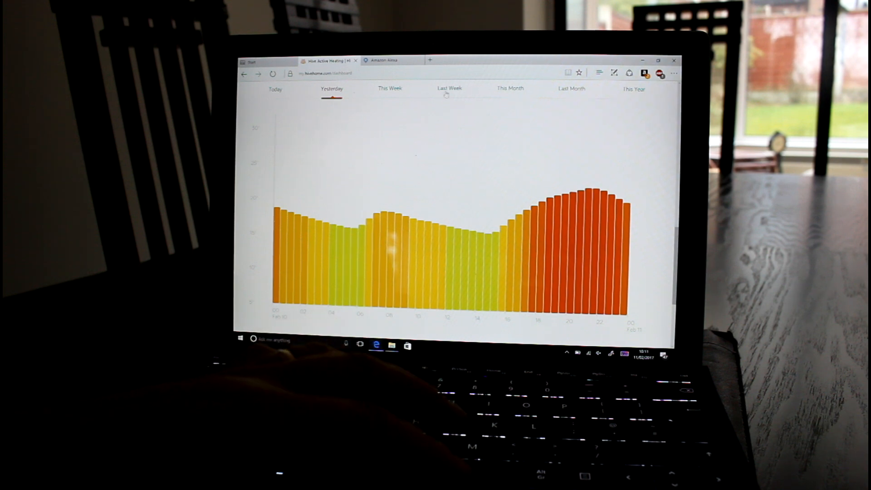
{"action": "left_click", "coordinate": [390, 88]}
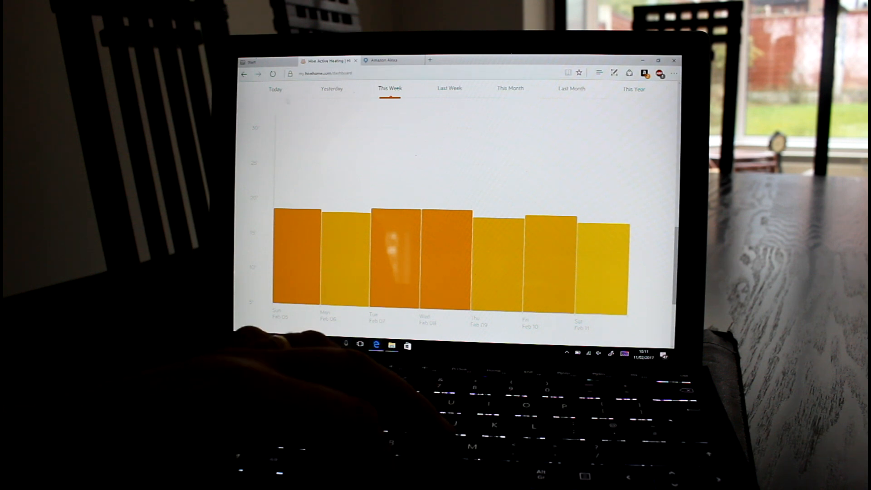
{"action": "left_click", "coordinate": [274, 89]}
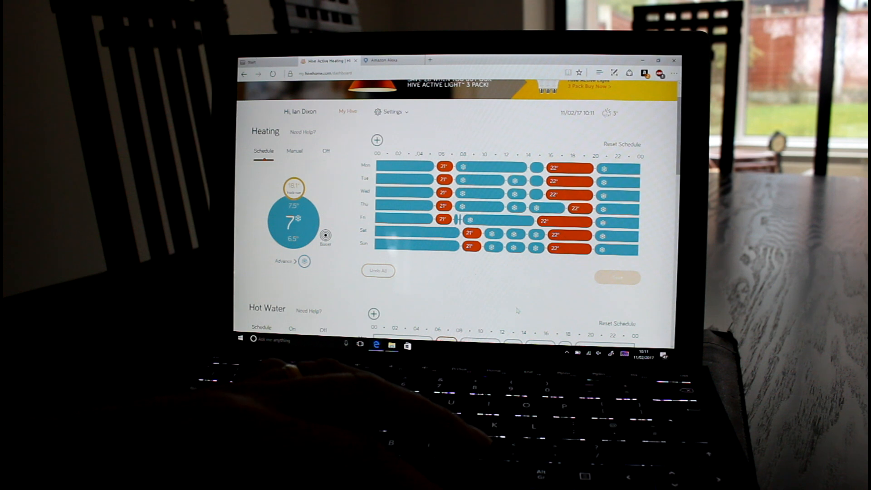
{"action": "scroll", "scroll_direction": "down", "scroll_amount": 3}
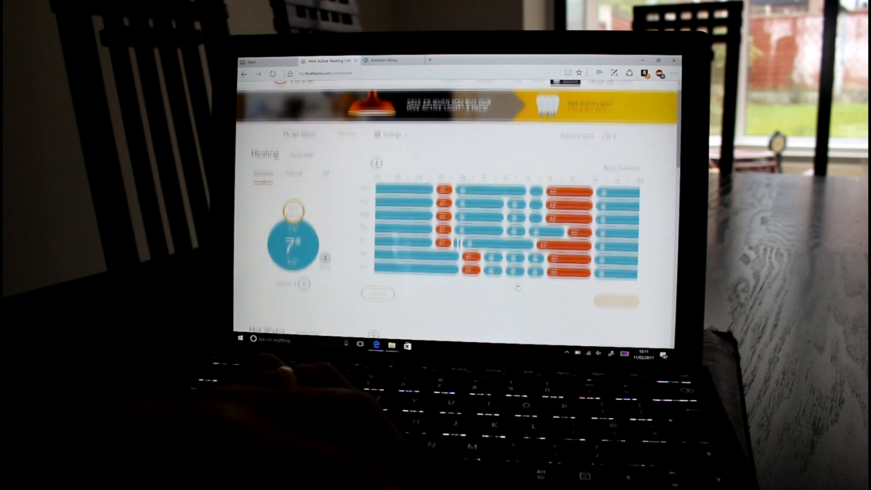
{"action": "scroll", "scroll_direction": "down", "scroll_amount": 3}
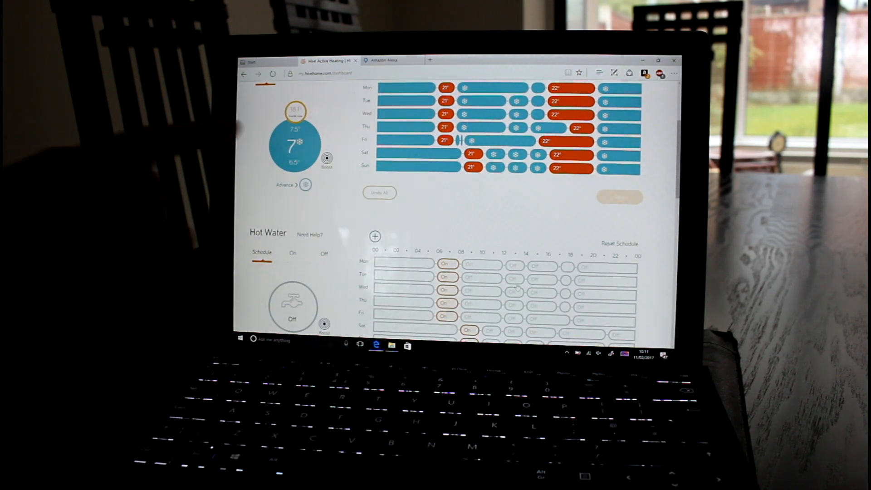
{"action": "scroll", "scroll_direction": "up", "scroll_amount": 3}
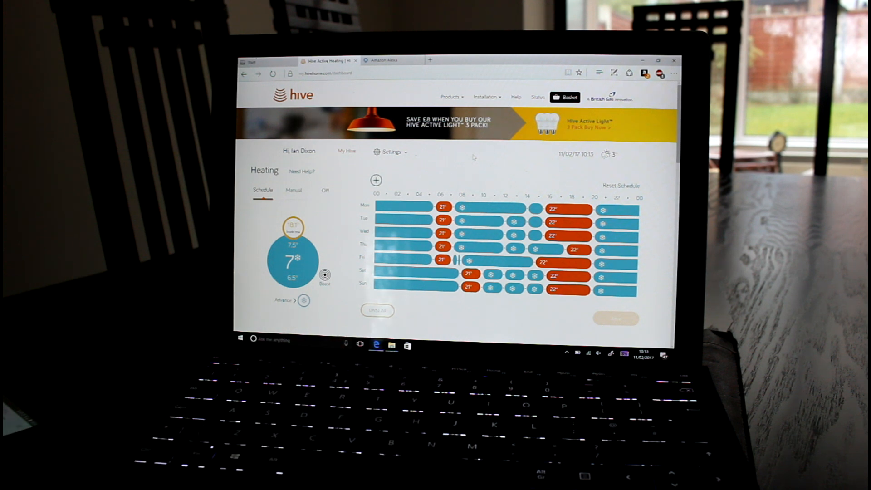
{"action": "mouse_move", "coordinate": [417, 433]}
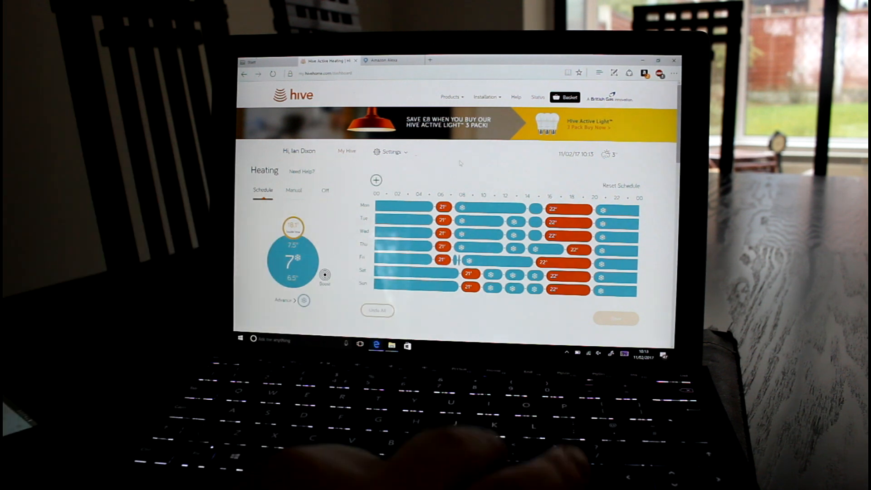
Step: Switch to the Amazon Alexa tab and show its Smart Home skills and devices
{"action": "left_click", "coordinate": [389, 60]}
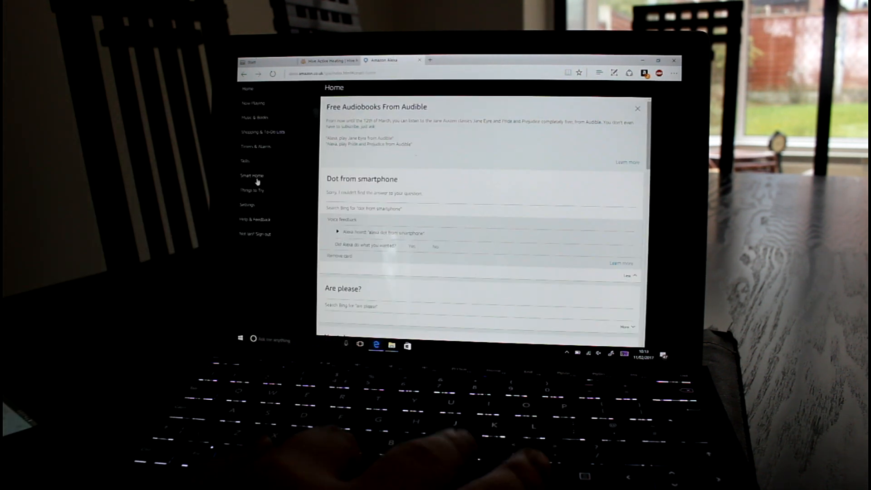
{"action": "left_click", "coordinate": [252, 176]}
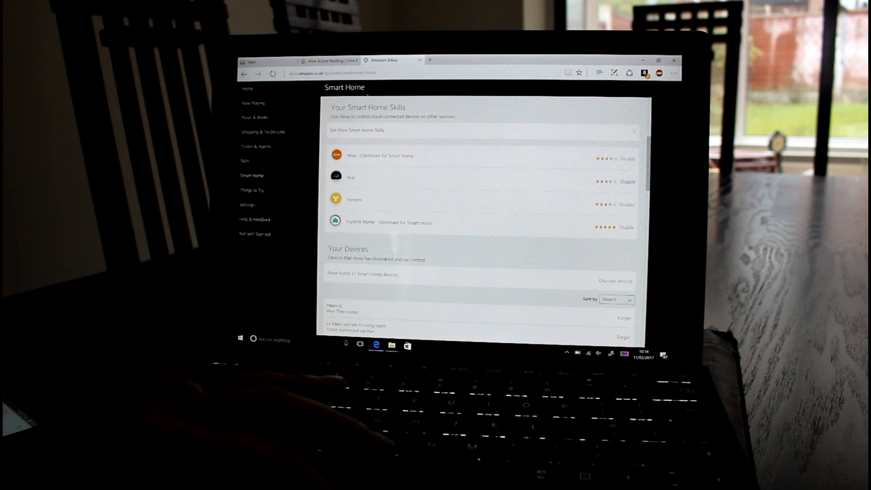
Step: Refresh the Hive dashboard to confirm the 22° boost, then return to Alexa
{"action": "left_click", "coordinate": [327, 60]}
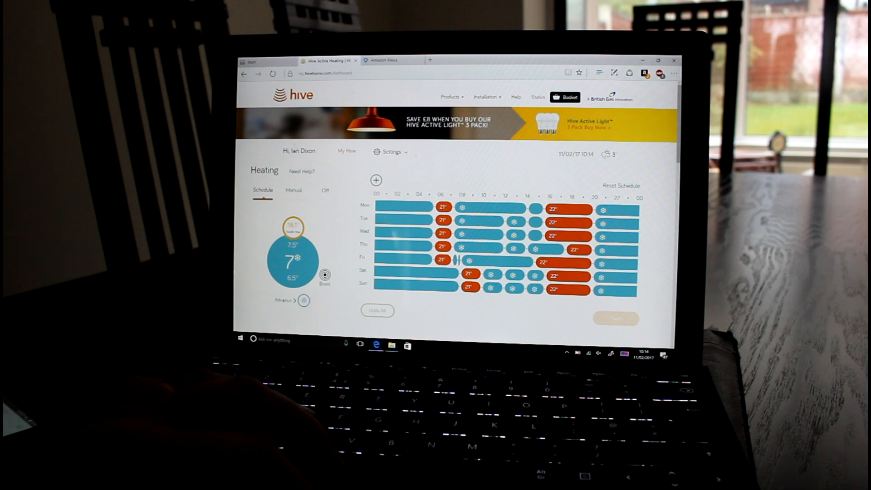
{"action": "left_click", "coordinate": [272, 73]}
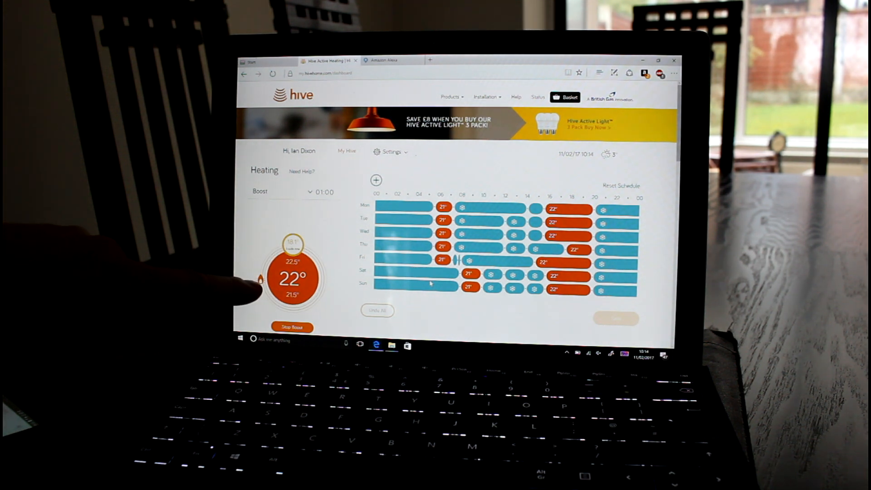
{"action": "left_click", "coordinate": [383, 60]}
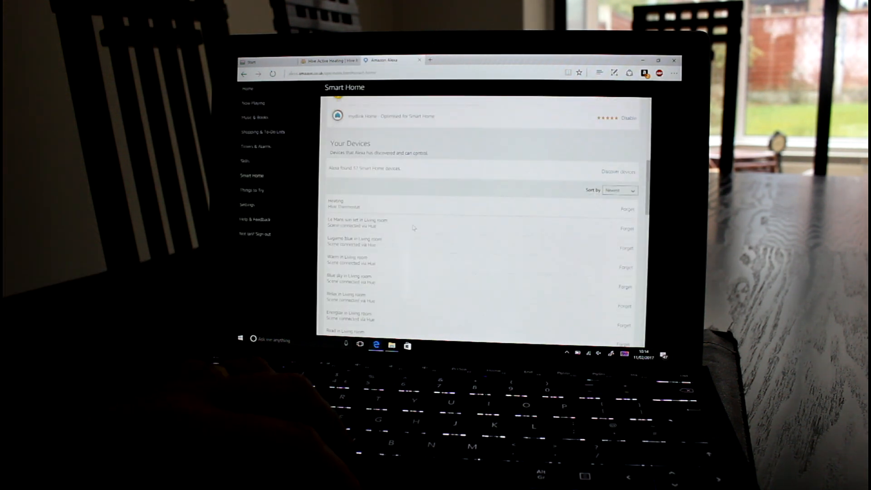
Step: Review Alexa's Smart Home groups, skills and devices, then open a new blank tab
{"action": "scroll", "scroll_direction": "up", "scroll_amount": 3}
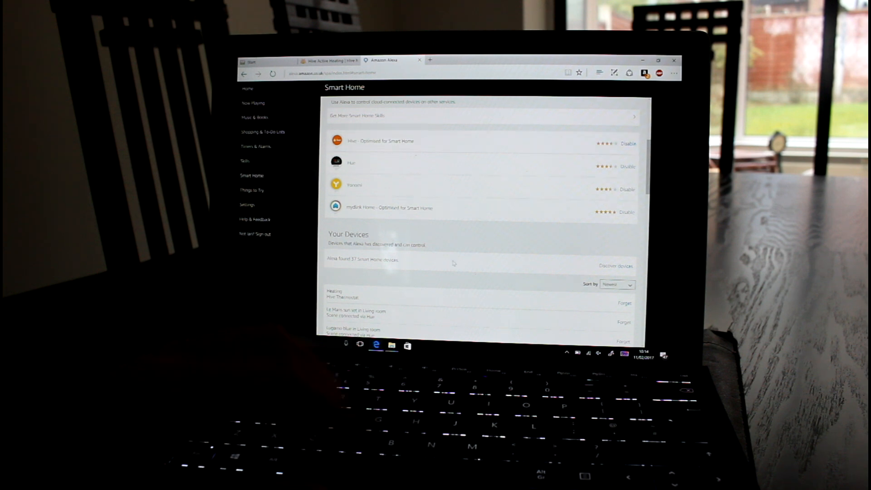
{"action": "scroll", "scroll_direction": "down", "scroll_amount": 3}
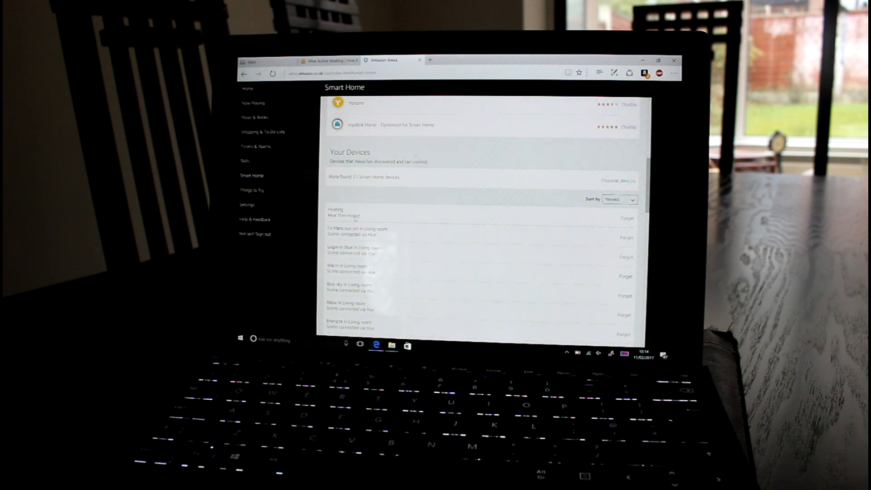
{"action": "scroll", "scroll_direction": "up", "scroll_amount": 3}
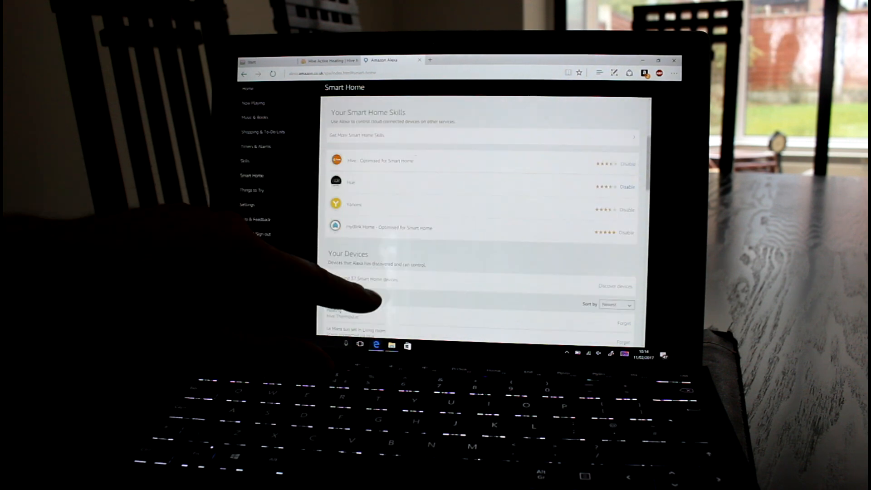
{"action": "scroll", "scroll_direction": "up", "scroll_amount": 3}
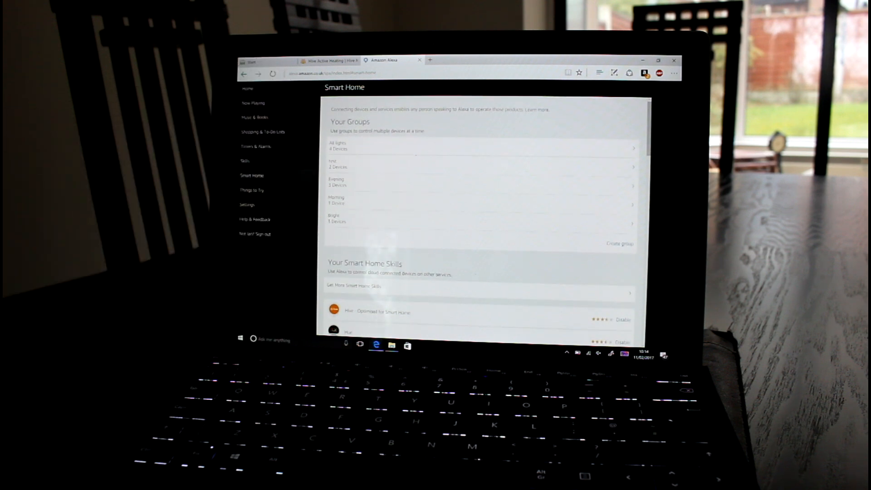
{"action": "scroll", "scroll_direction": "down", "scroll_amount": 3}
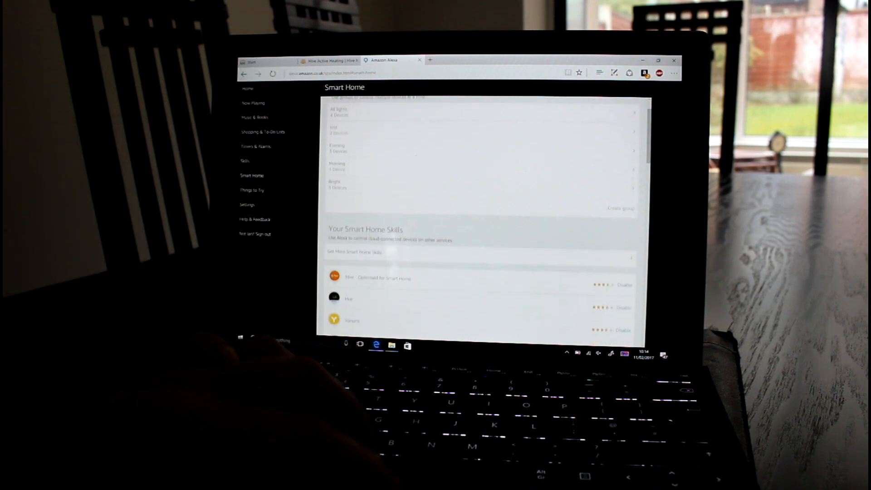
{"action": "scroll", "scroll_direction": "down", "scroll_amount": 3}
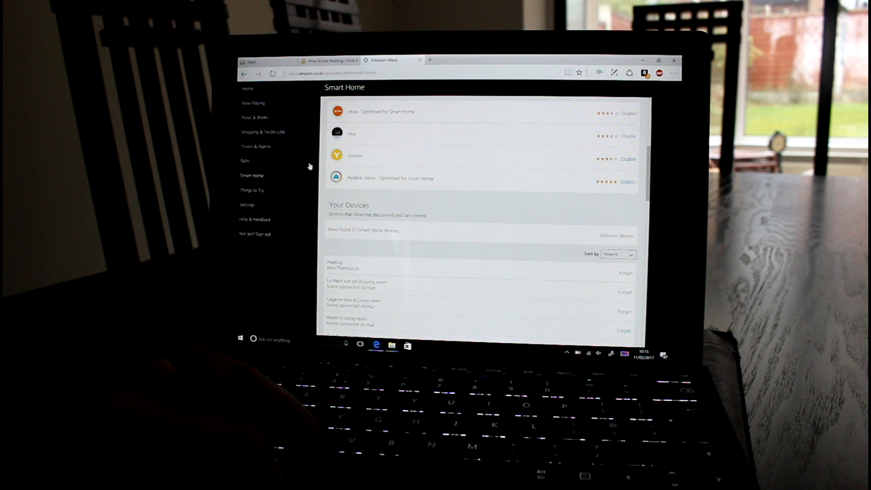
{"action": "left_click", "coordinate": [430, 60]}
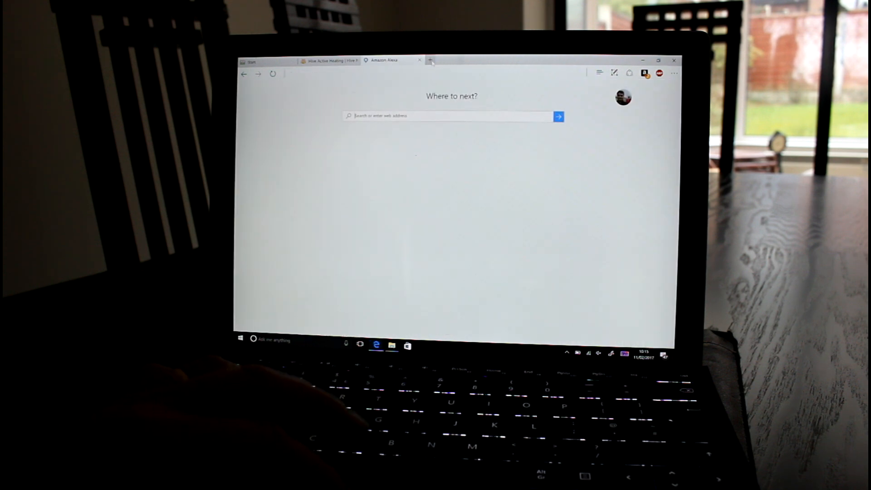
Step: Search IFTTT for 'hive' and choose the Hive Active Heating service
{"action": "left_click", "coordinate": [431, 60]}
{"action": "type", "text": "h"}
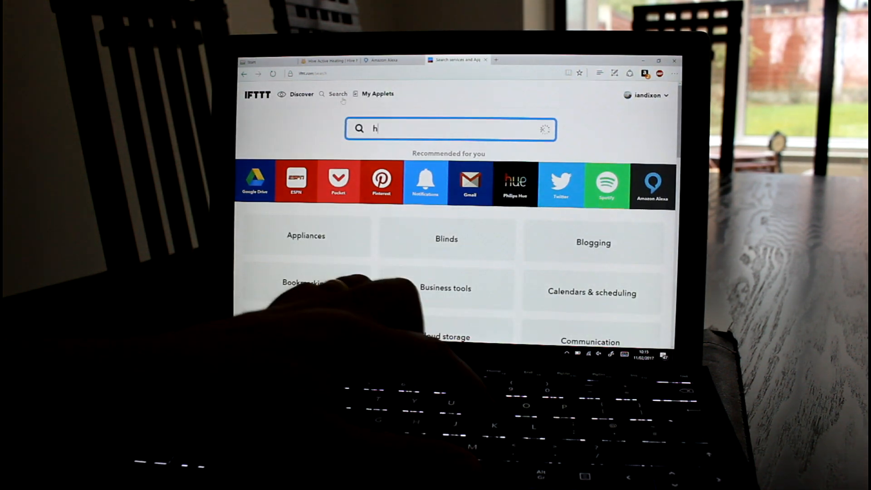
{"action": "type", "text": "ive"}
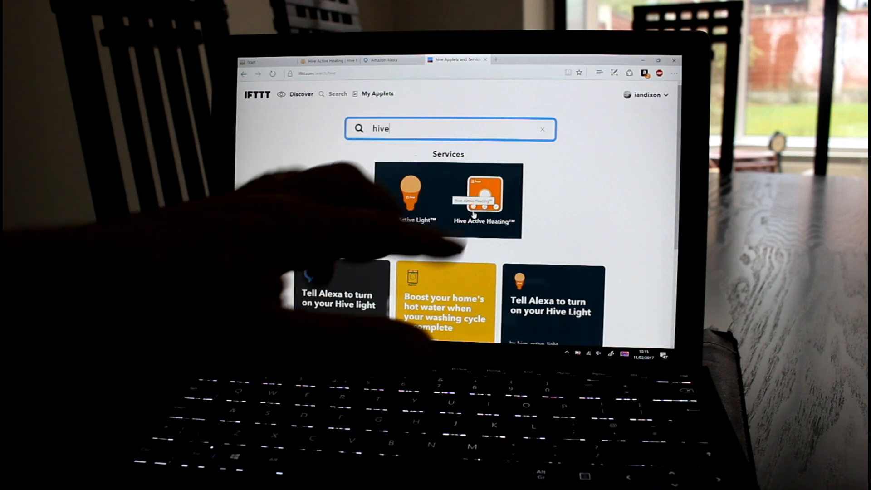
{"action": "left_click", "coordinate": [484, 197]}
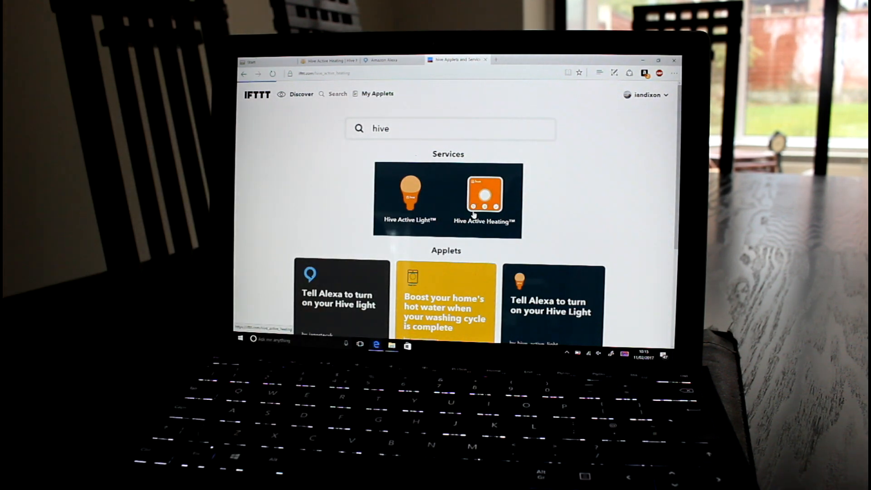
Step: Browse the Hive Active Heating applets to the end, then return to the Hive dashboard
{"action": "left_click", "coordinate": [484, 200]}
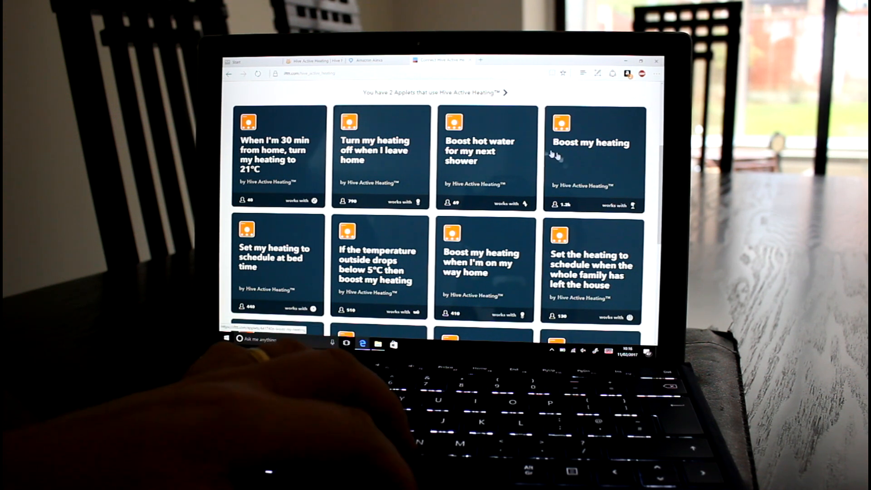
{"action": "mouse_move", "coordinate": [497, 172]}
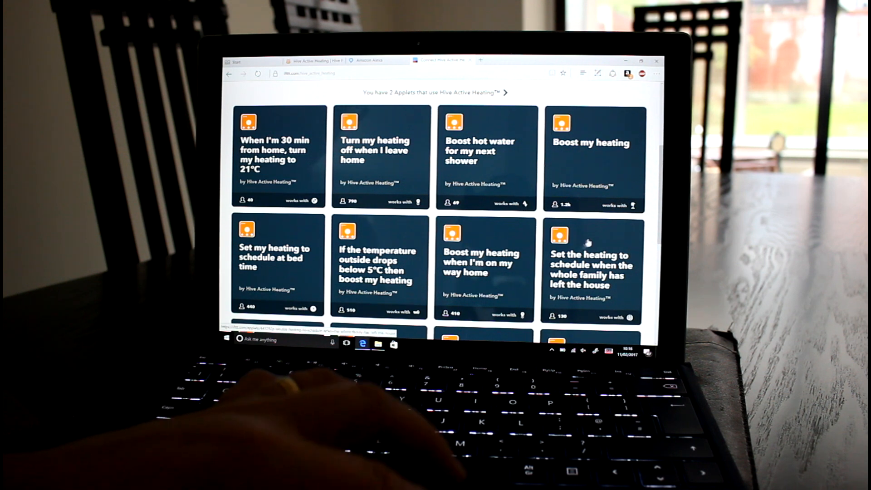
{"action": "scroll", "scroll_direction": "down", "scroll_amount": 3}
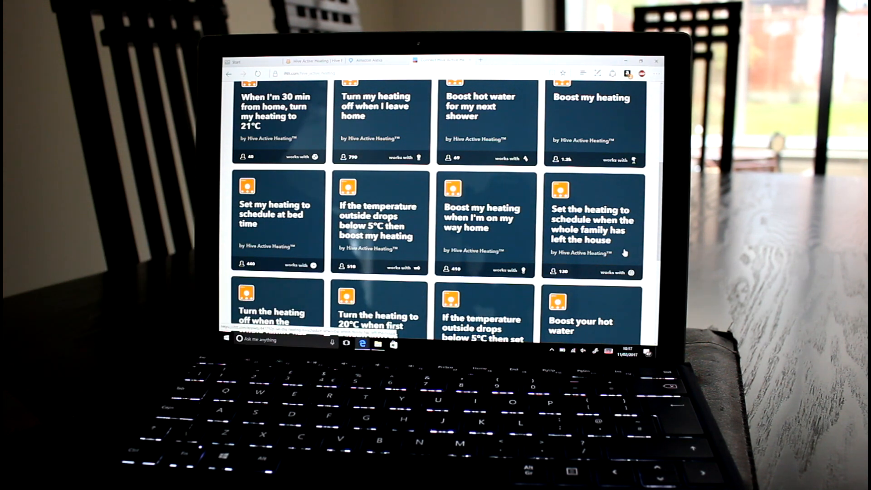
{"action": "scroll", "scroll_direction": "down", "scroll_amount": 3}
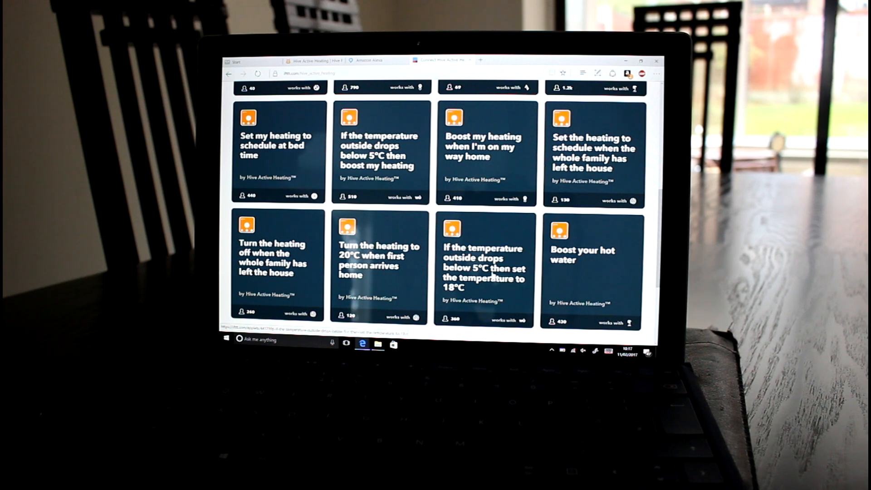
{"action": "scroll", "scroll_direction": "up", "scroll_amount": 3}
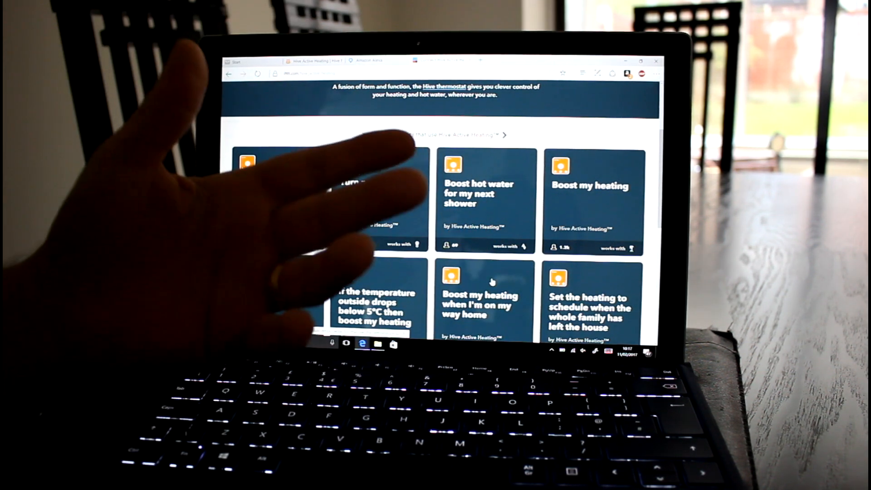
{"action": "scroll", "scroll_direction": "up", "scroll_amount": 3}
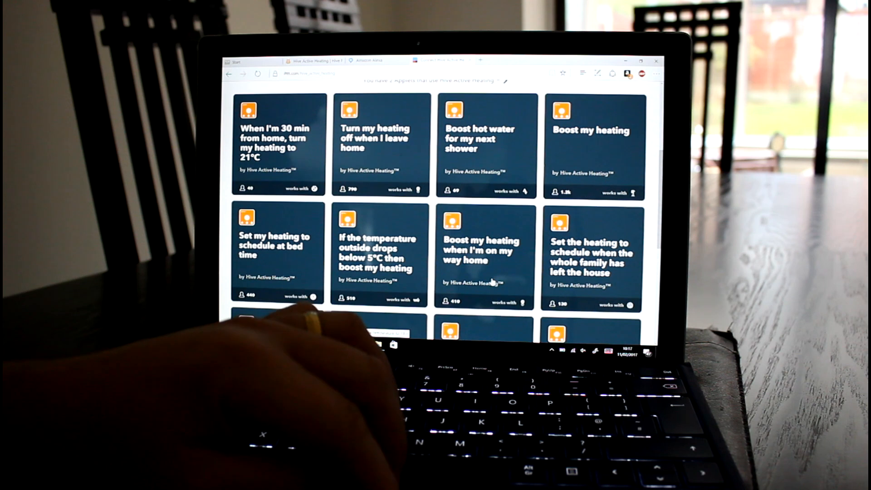
{"action": "scroll", "scroll_direction": "up", "scroll_amount": 3}
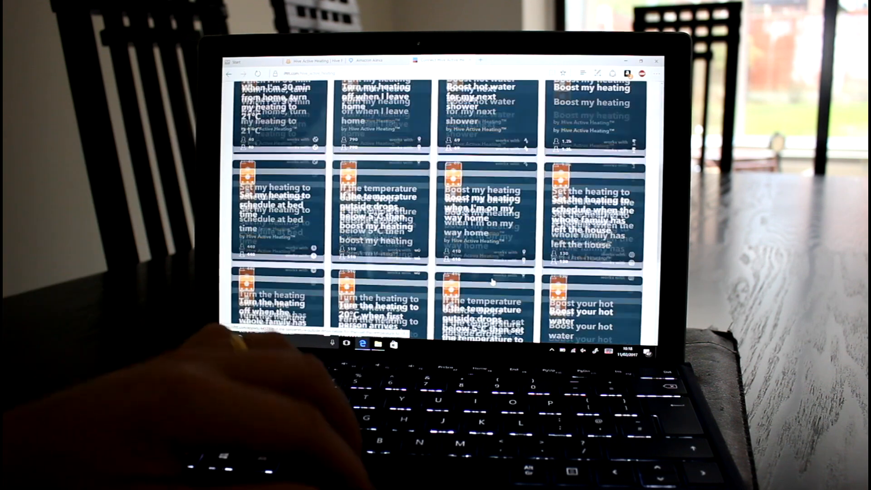
{"action": "scroll", "scroll_direction": "down", "scroll_amount": 3}
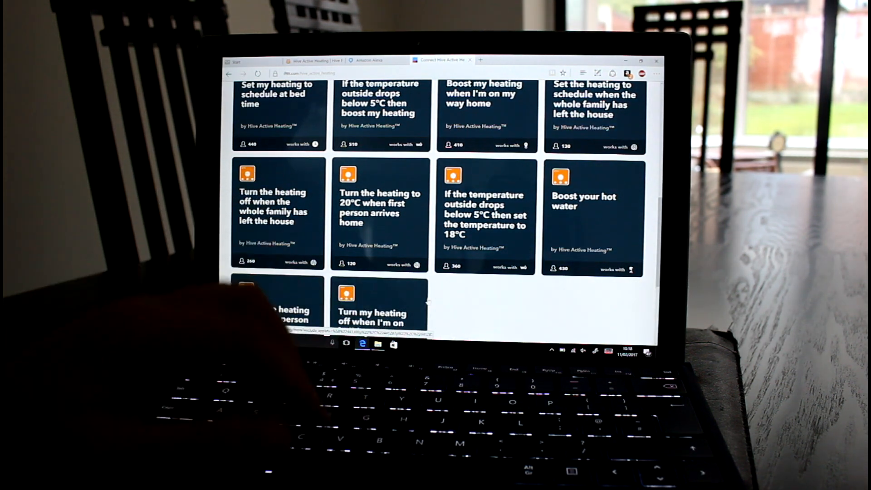
{"action": "scroll", "scroll_direction": "down", "scroll_amount": 3}
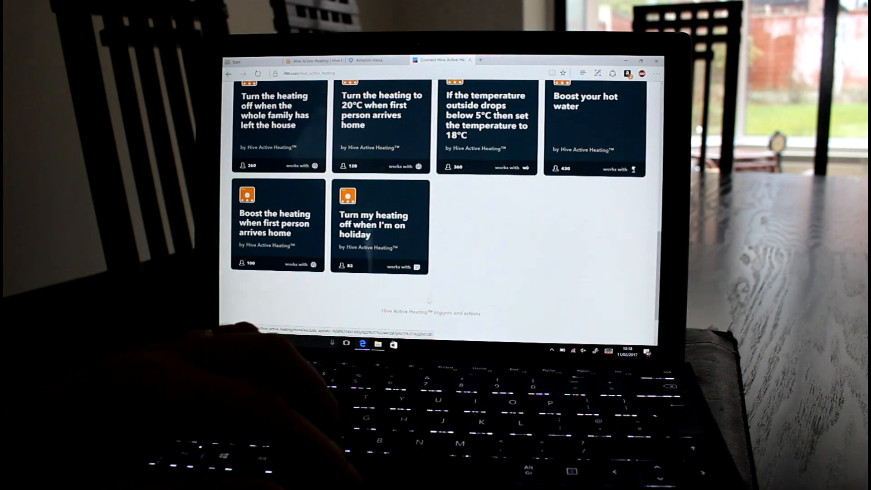
{"action": "mouse_move", "coordinate": [261, 244]}
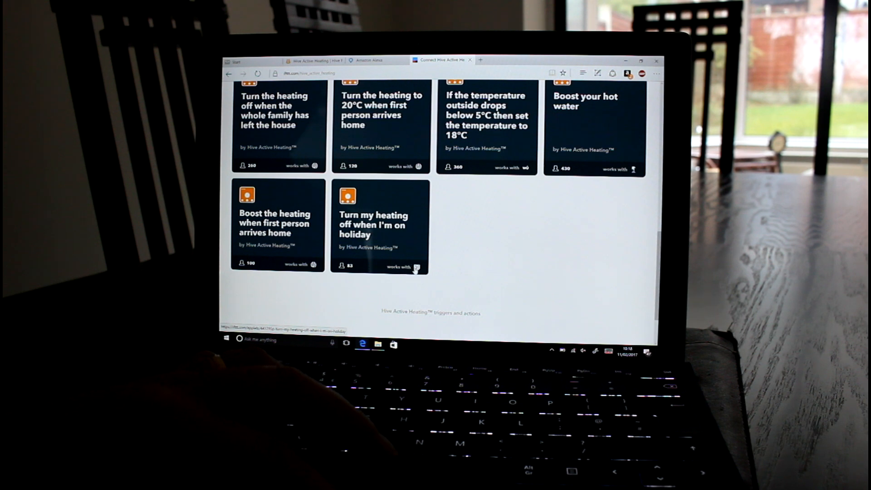
{"action": "mouse_move", "coordinate": [416, 267]}
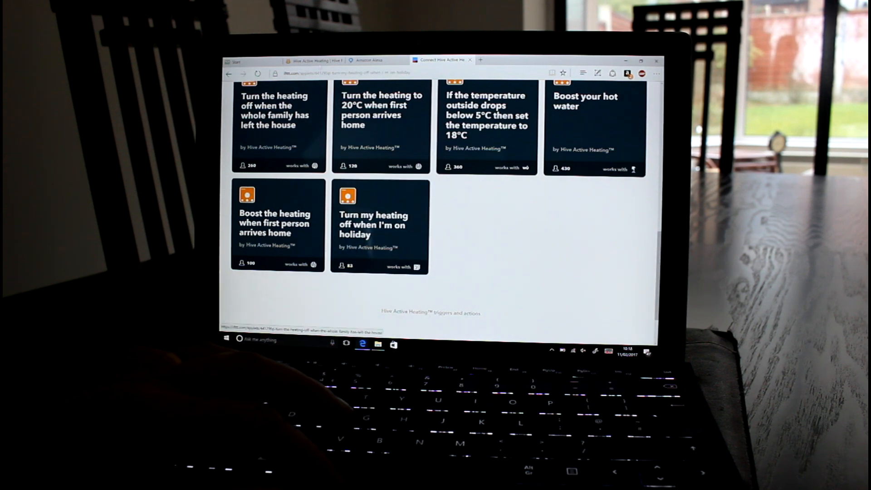
{"action": "left_click", "coordinate": [311, 60]}
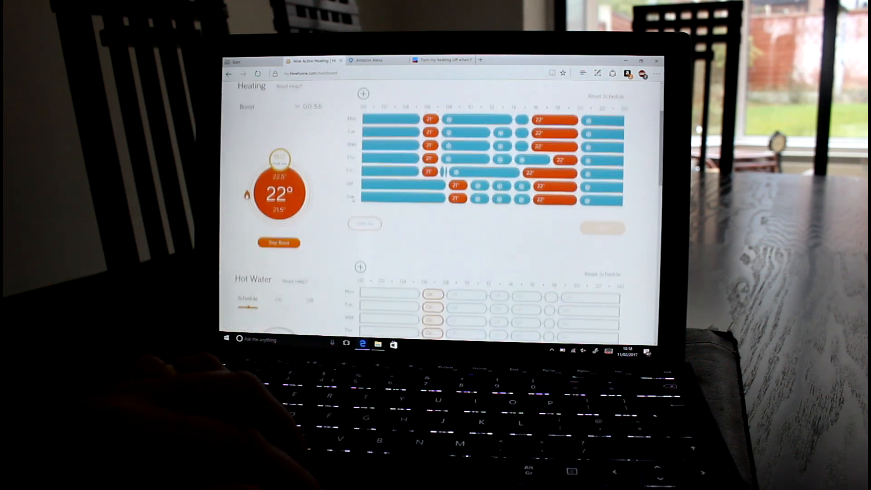
{"action": "scroll", "scroll_direction": "down", "scroll_amount": 3}
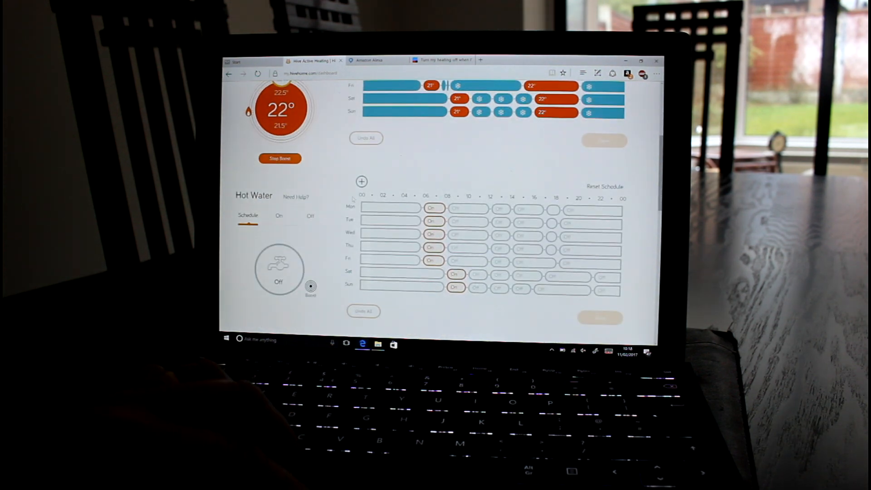
{"action": "scroll", "scroll_direction": "up", "scroll_amount": 3}
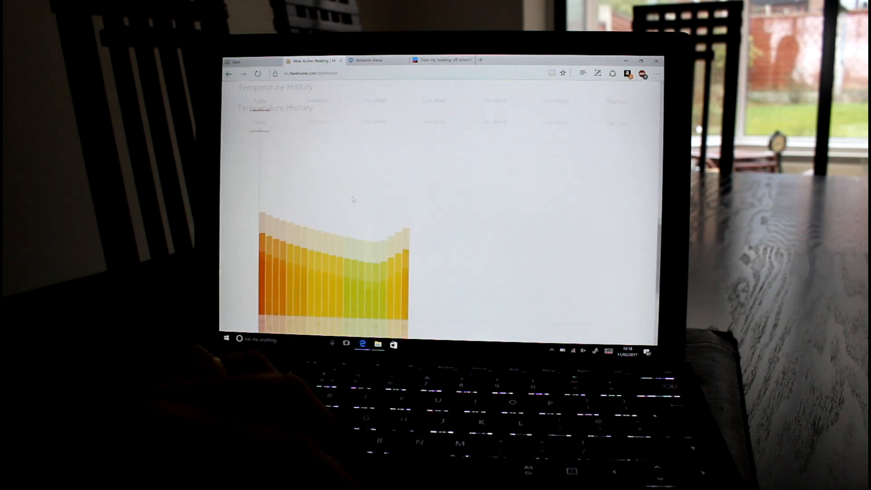
{"action": "scroll", "scroll_direction": "down", "scroll_amount": 3}
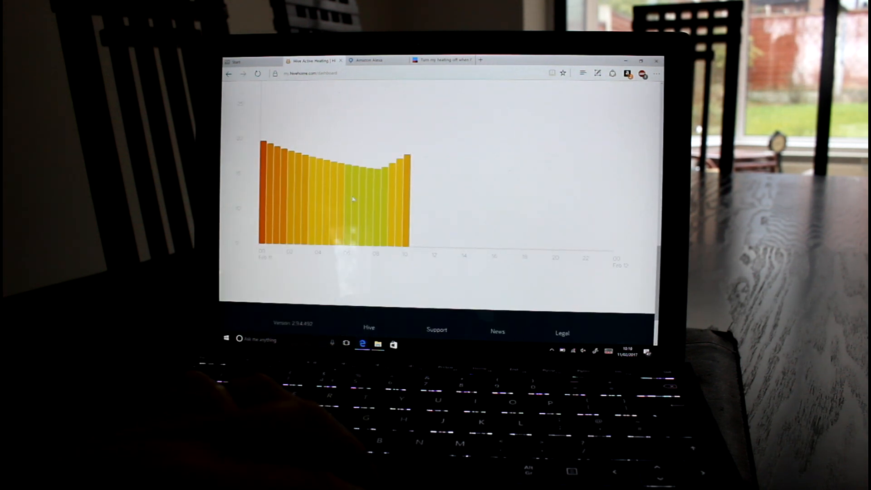
{"action": "scroll", "scroll_direction": "down", "scroll_amount": 3}
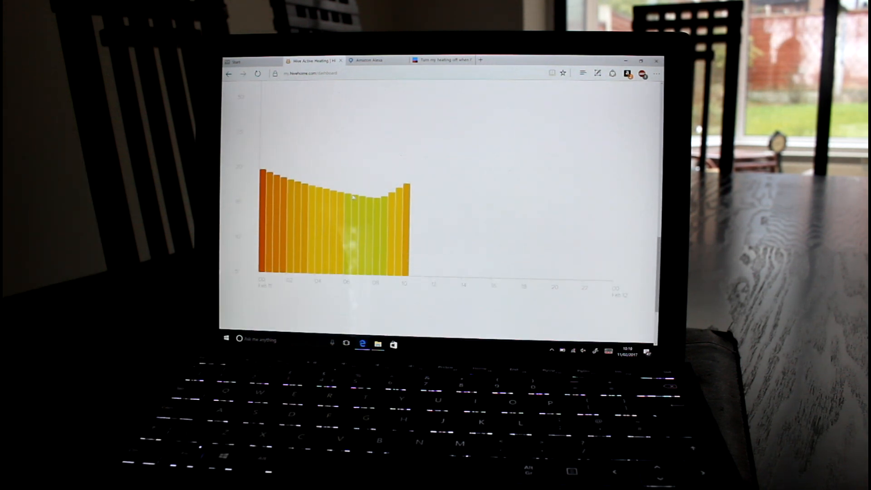